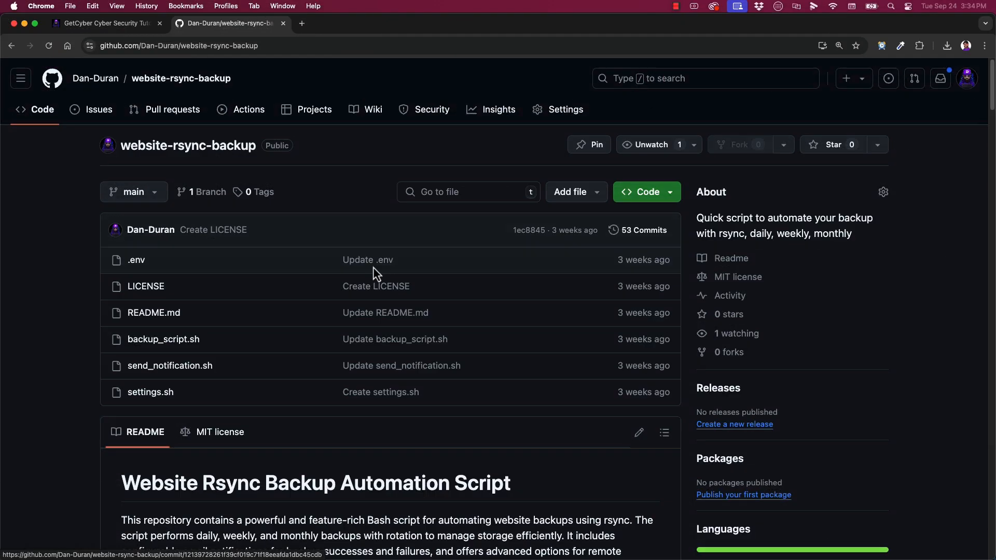
- Preview metaX.py's get_exif_metadata and GPS extraction code, then move to a local terminal at the projects folder
{"action": "scroll", "scroll_direction": "down", "scroll_amount": 3}
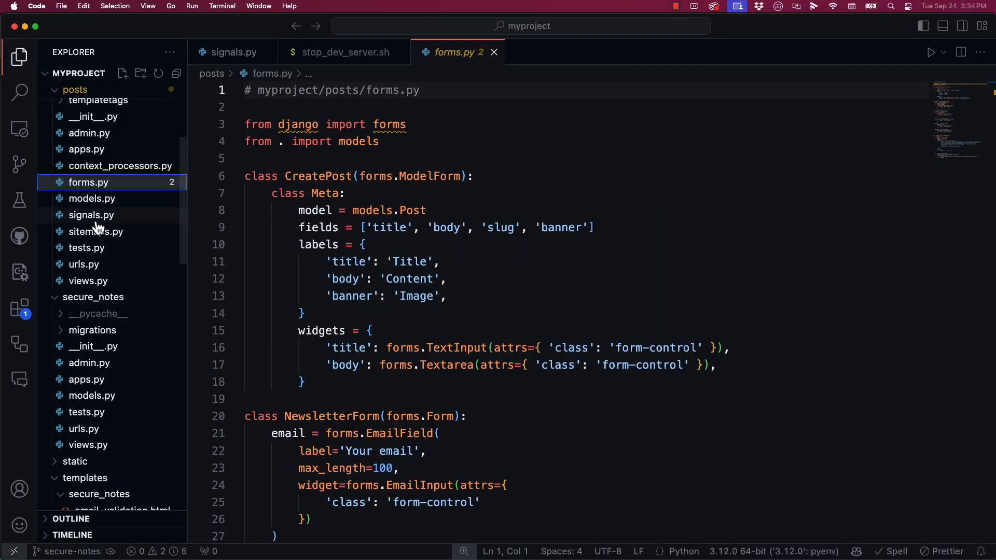
{"action": "left_click", "coordinate": [91, 214]}
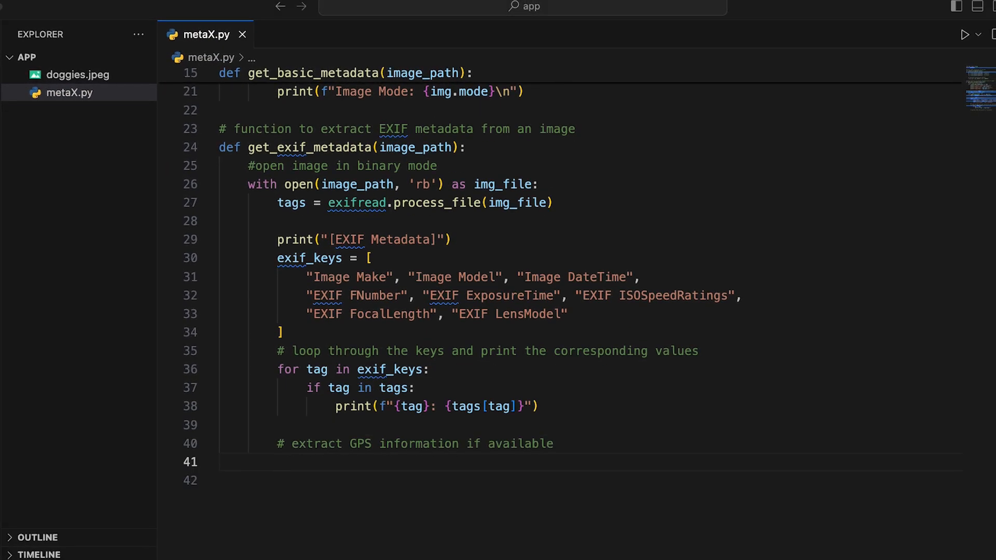
{"action": "left_click", "coordinate": [962, 34]}
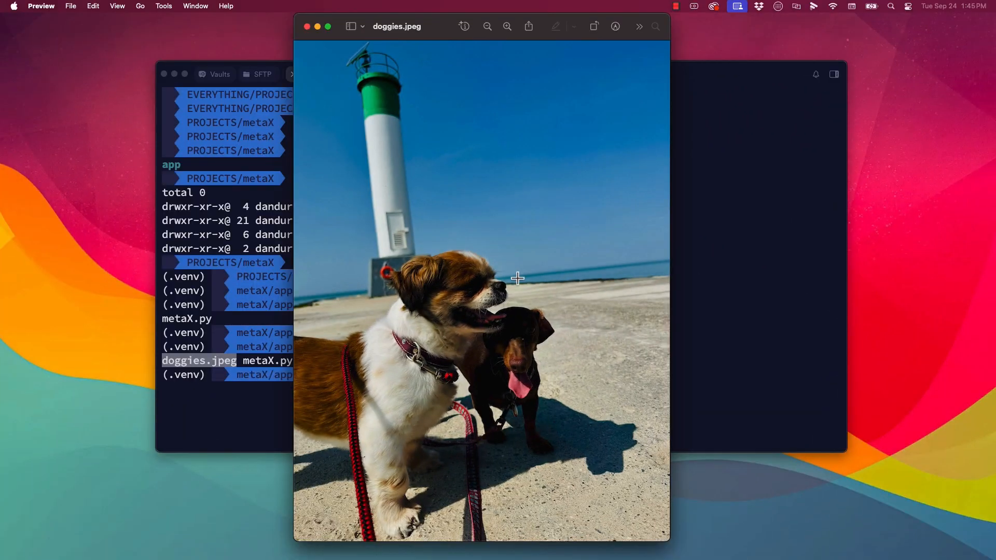
{"action": "mouse_move", "coordinate": [307, 27]}
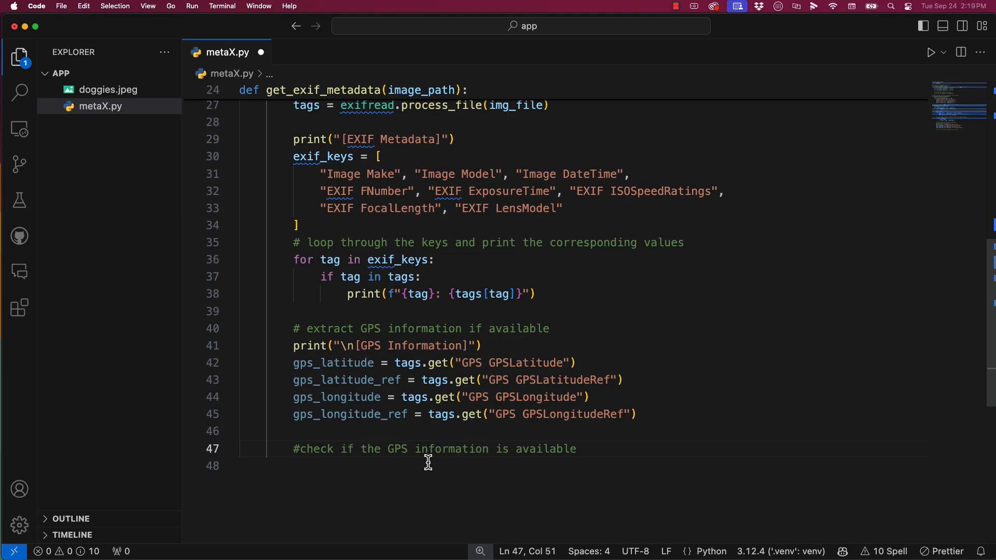
{"action": "type", "text": "a"}
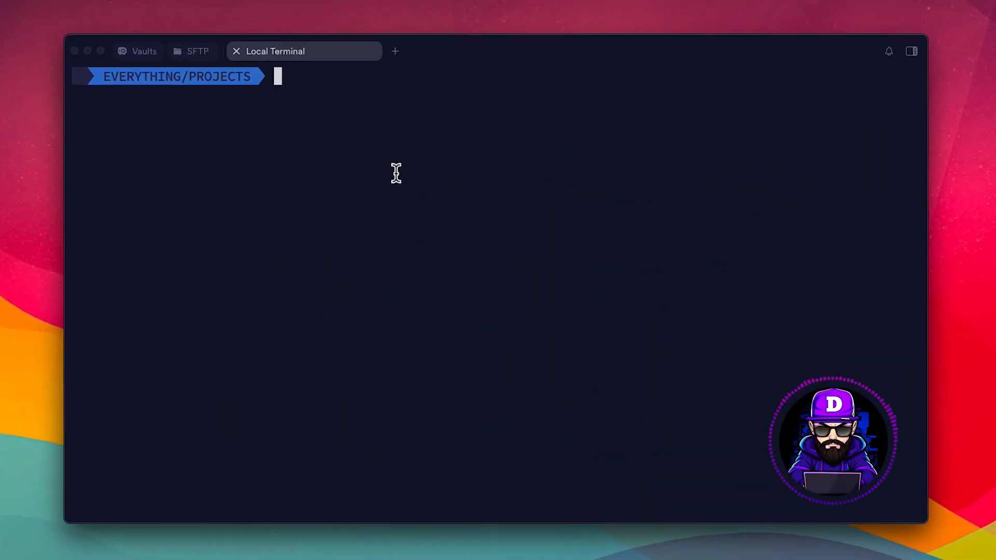
- Create the metaX folder with an app subfolder and begin the python3 -m venv command
{"action": "type", "text": "mkdir a"}
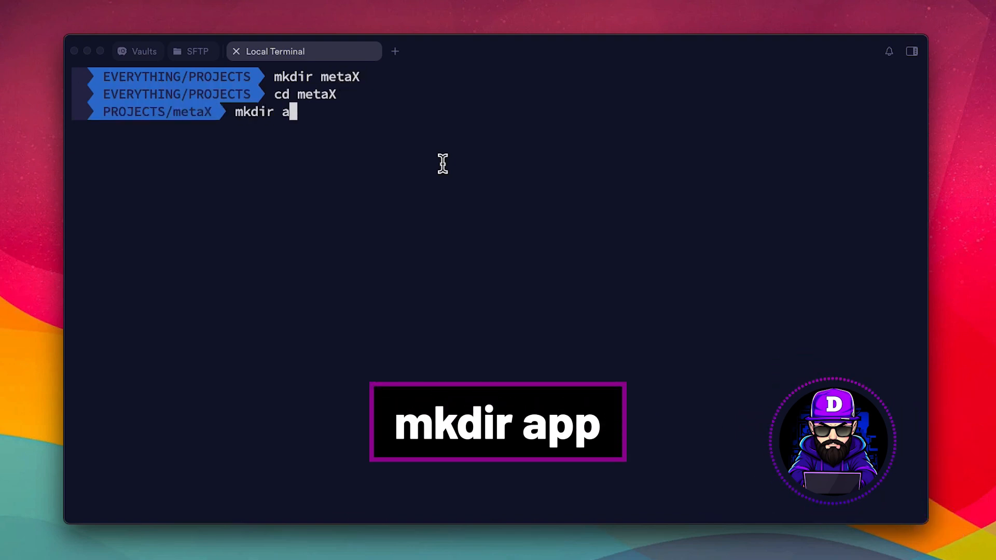
{"action": "key", "text": "Return"}
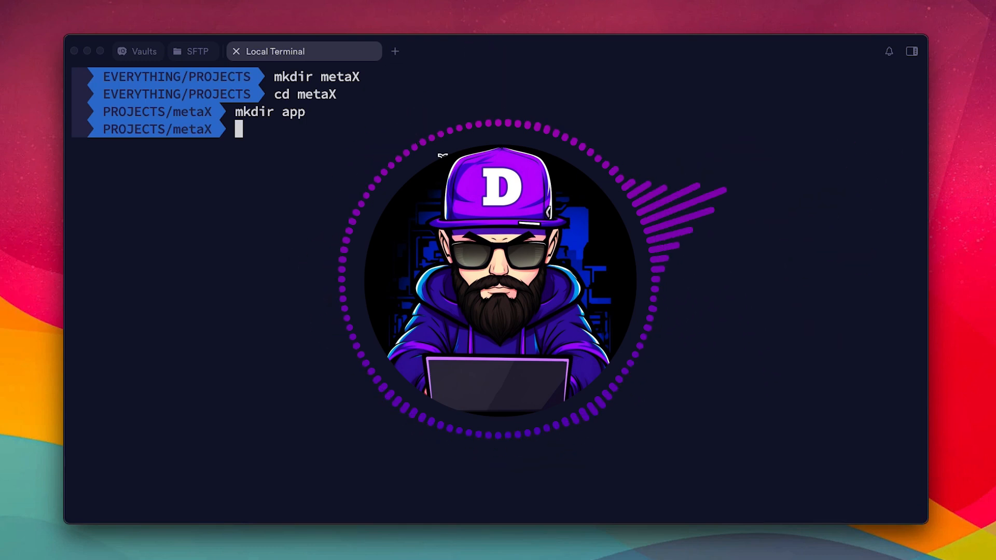
{"action": "type", "text": "py"}
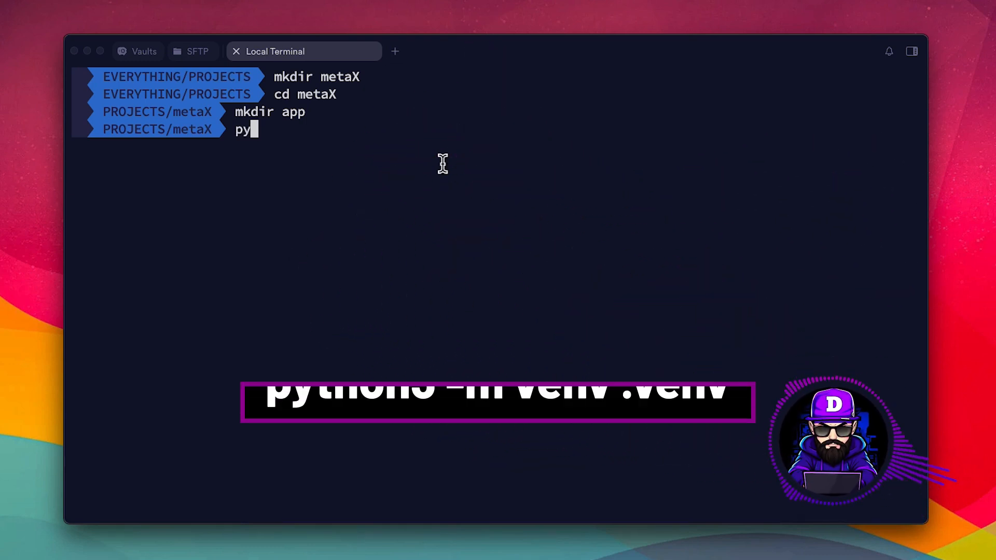
{"action": "type", "text": "thon3 -m venv"}
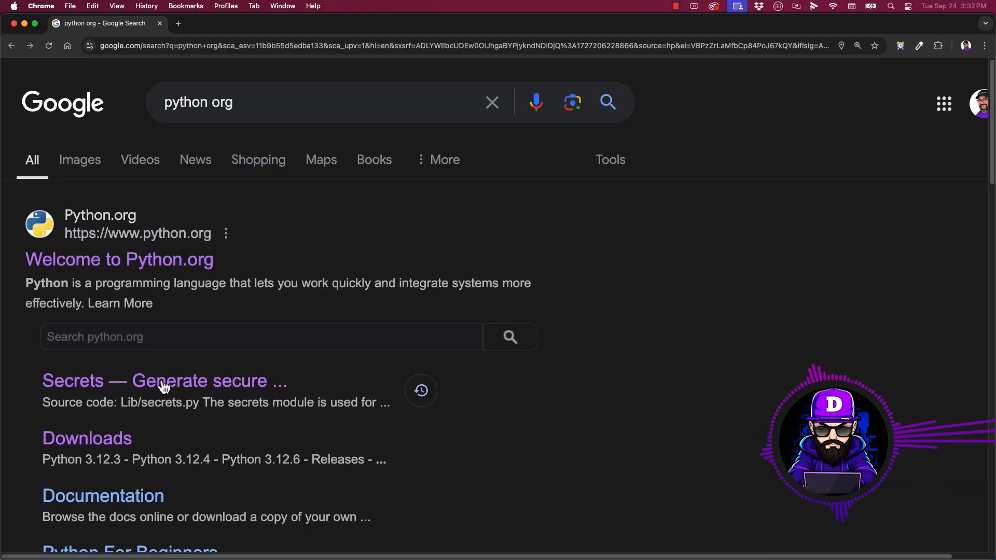
- Bring up the Google search results for python.org in Chrome
{"action": "left_click", "coordinate": [118, 260]}
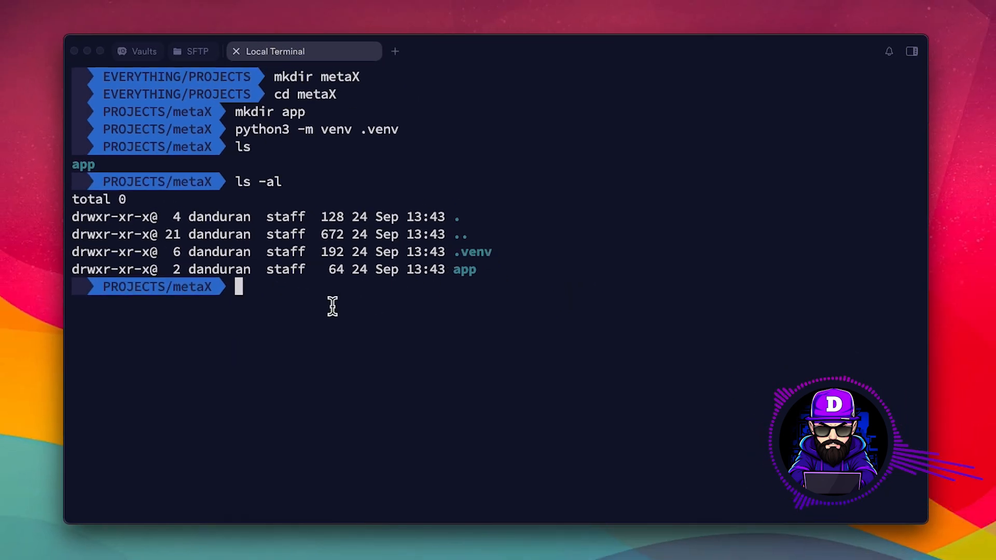
- Activate .venv with source .venv/bin/activate, enter app and create an empty metaX.py
{"action": "type", "text": "source .venv/bin/activate"}
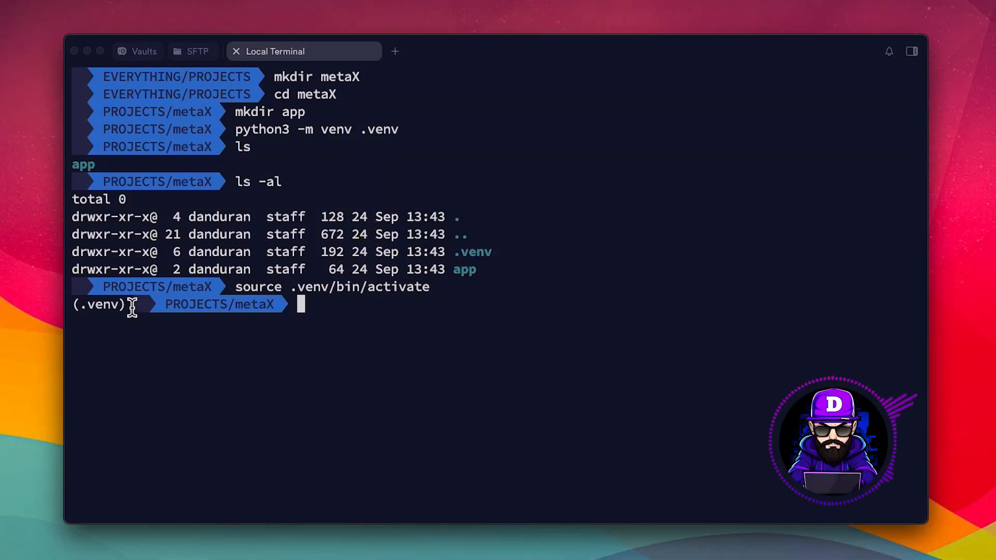
{"action": "type", "text": "cd app"}
{"action": "type", "text": "touch"}
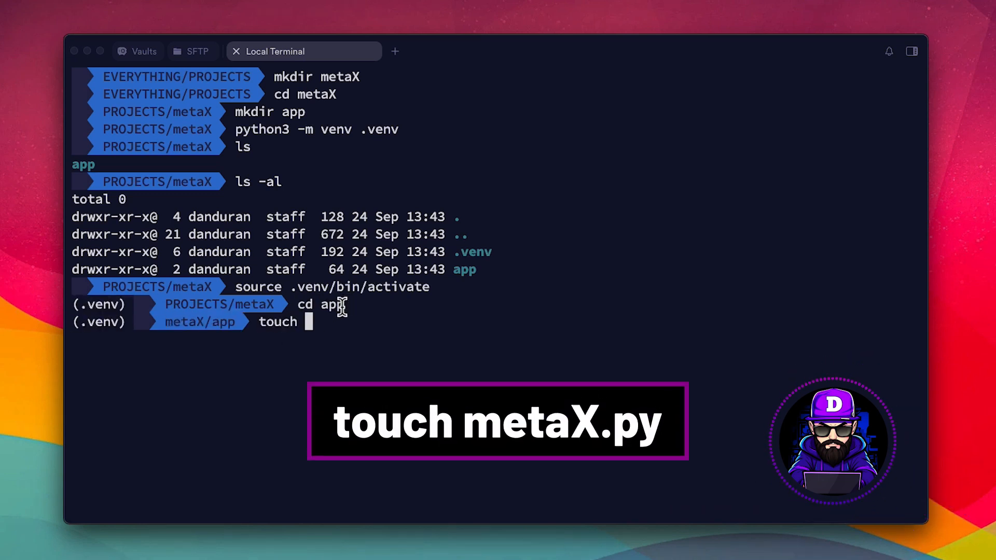
{"action": "type", "text": " metaX.py"}
{"action": "key", "text": "Return"}
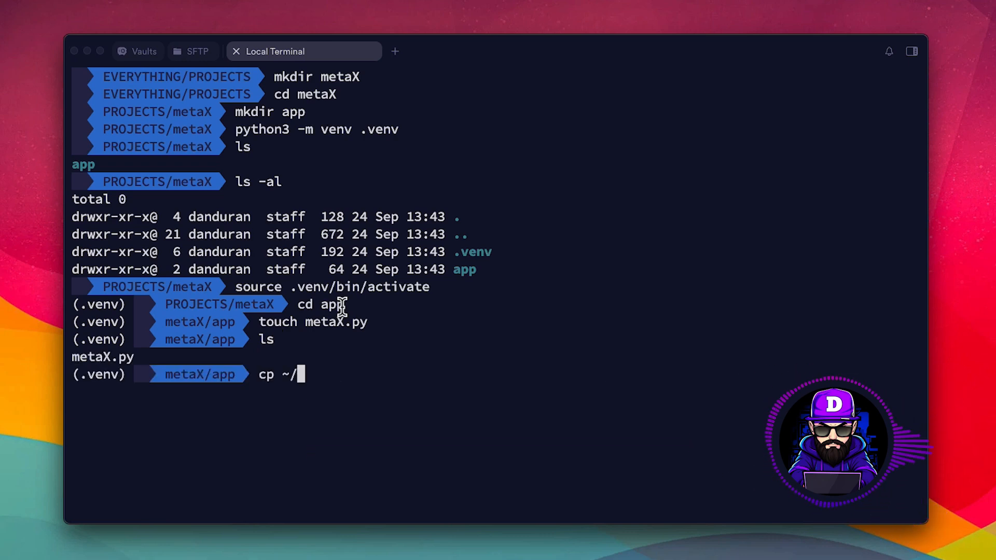
- Copy ~/Downloads/doggies.jpeg into app and pip install Pillow and exifread
{"action": "type", "text": "Downloads/doggies.jpeg ./"}
{"action": "type", "text": "ls"}
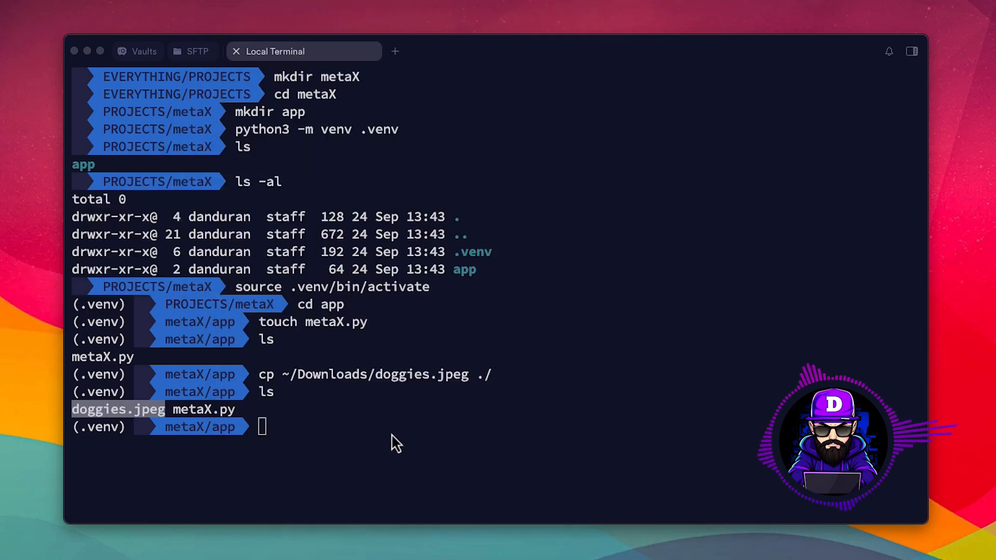
{"action": "type", "text": "pip install Pillow exifread"}
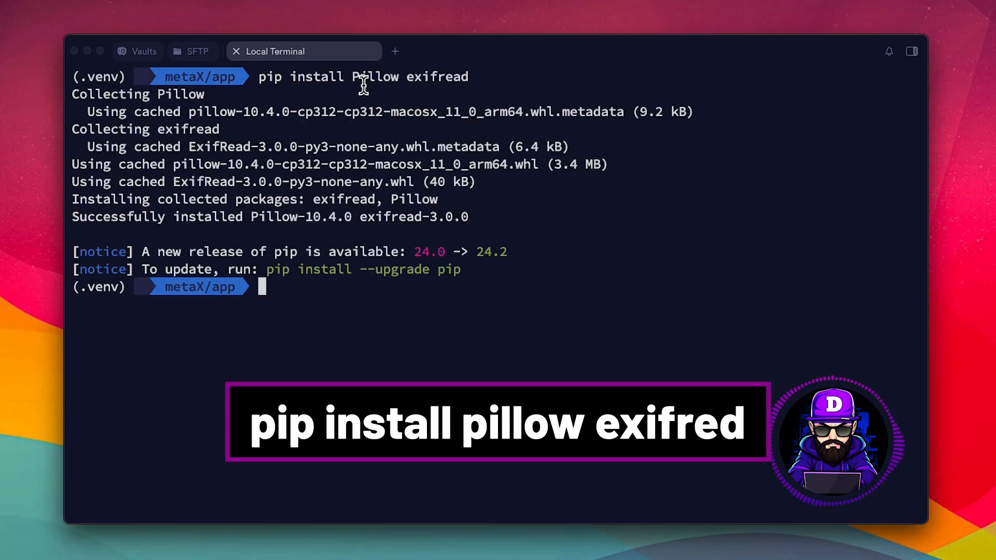
{"action": "key", "text": "Return"}
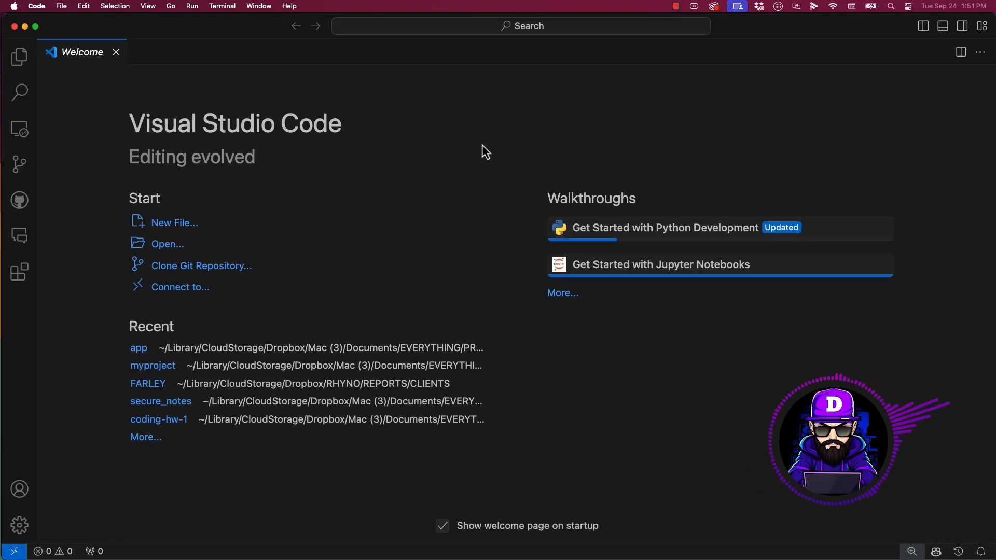
- Open the app folder as the workspace and add metaX.py's imports for Image and numpy
{"action": "left_click", "coordinate": [167, 243]}
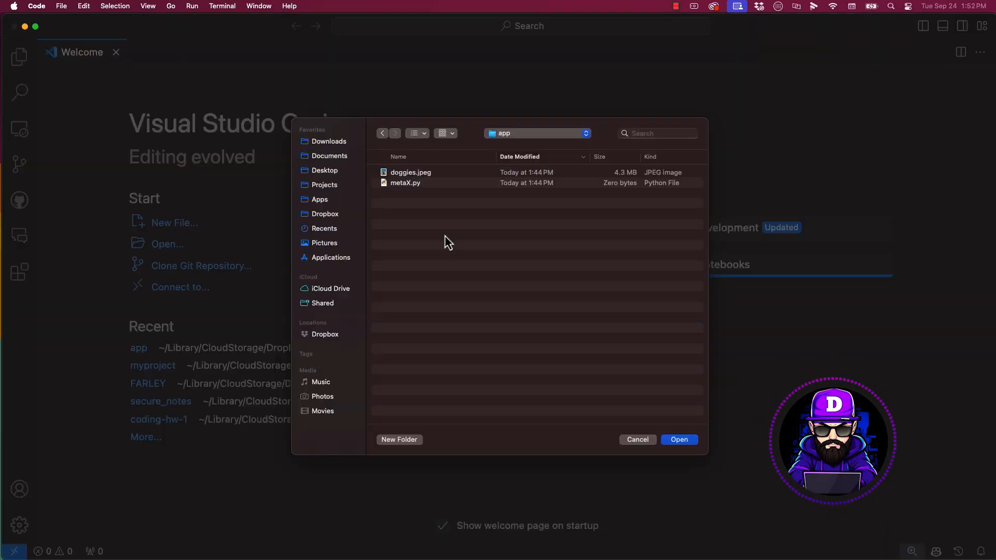
{"action": "left_click", "coordinate": [678, 439]}
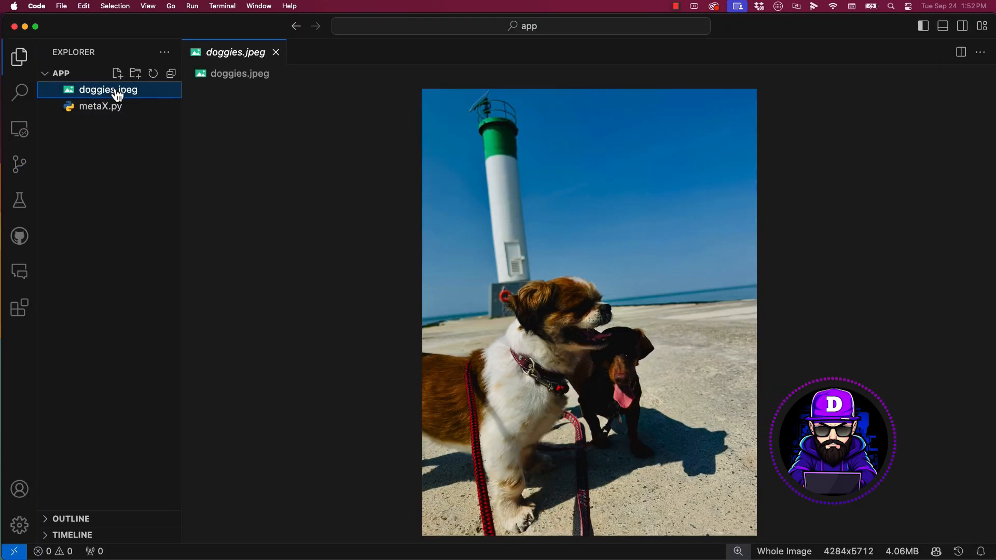
{"action": "left_click", "coordinate": [100, 106]}
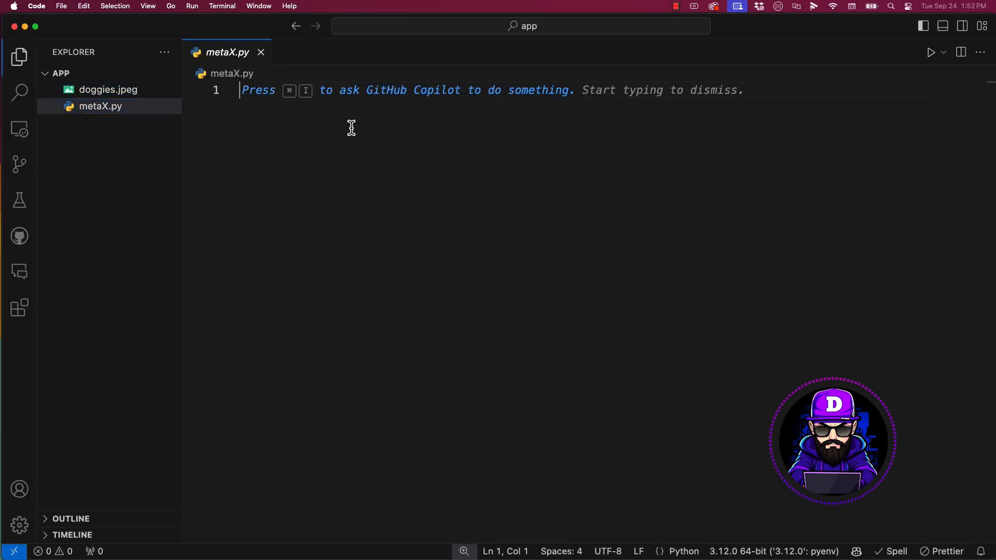
{"action": "type", "text": "from PIL"}
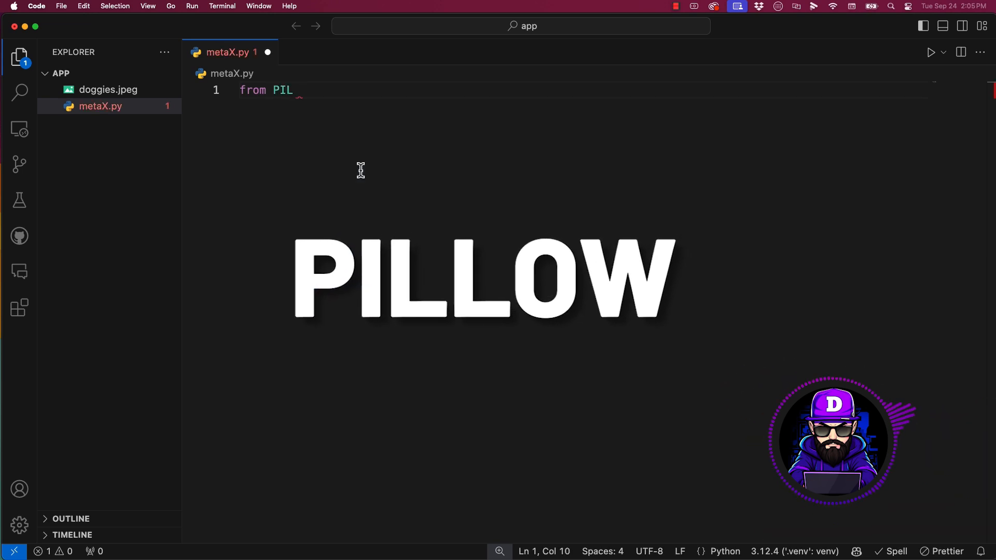
{"action": "type", "text": "import Image"}
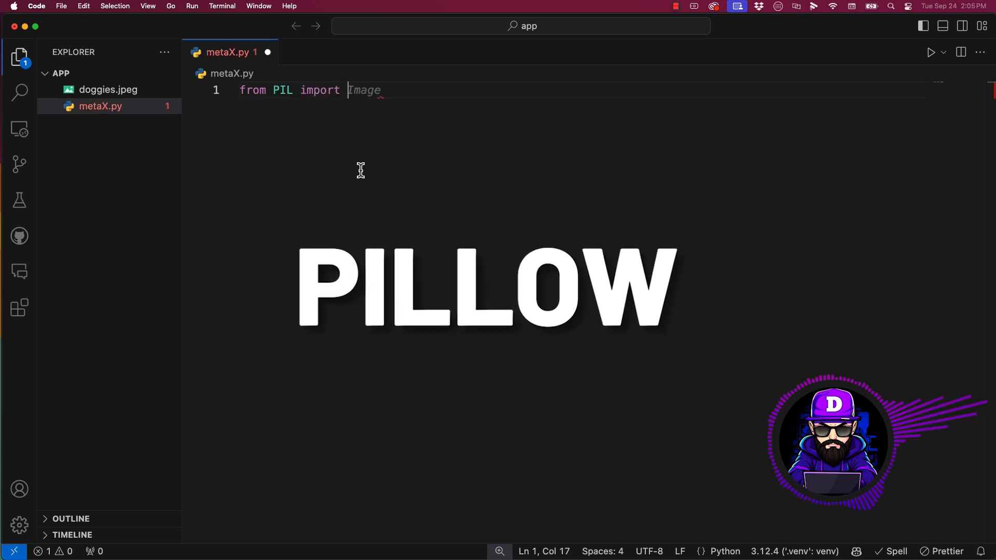
{"action": "type", "text": "import numpy as np"}
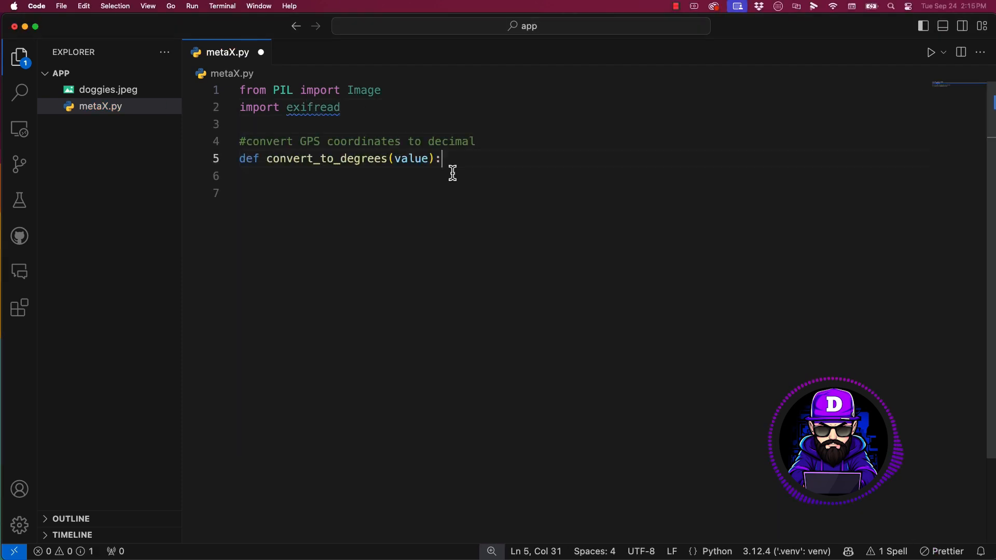
- Write convert_to_degrees extracting d, m, s and returning d + m/60.0 + s/3600.0
{"action": "key", "text": "Return"}
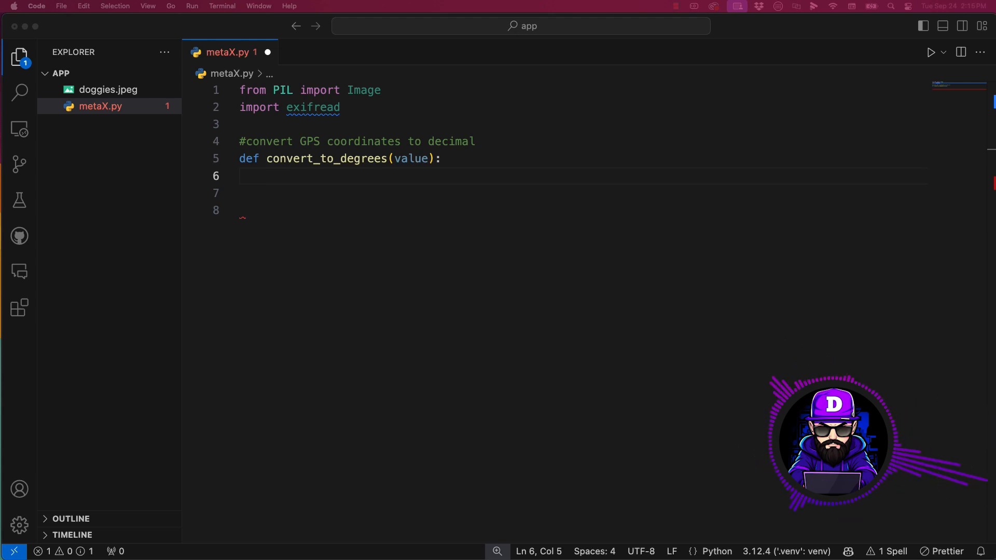
{"action": "mouse_move", "coordinate": [279, 171]}
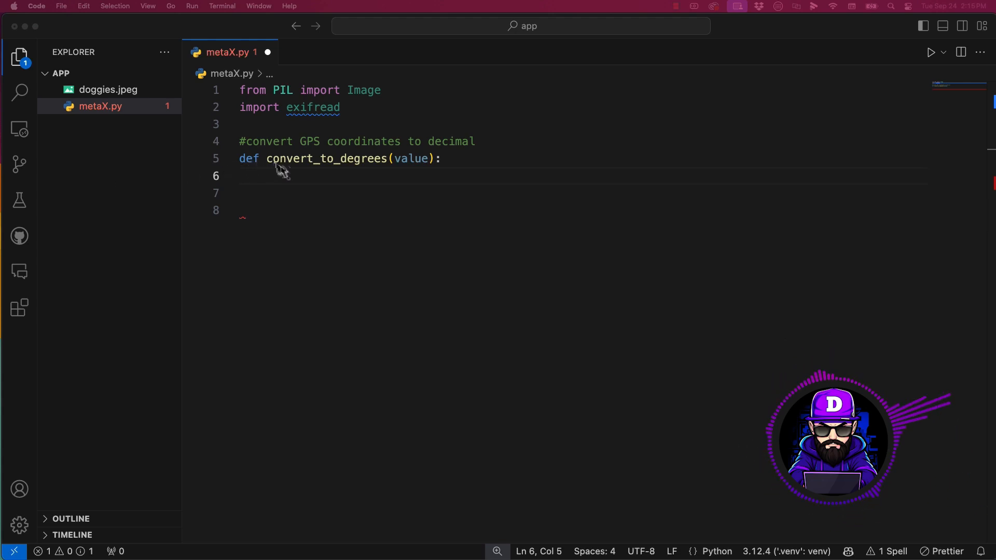
{"action": "type", "text": "# Extract degrees, minutes, and seconds from the EXIF GPS tags"}
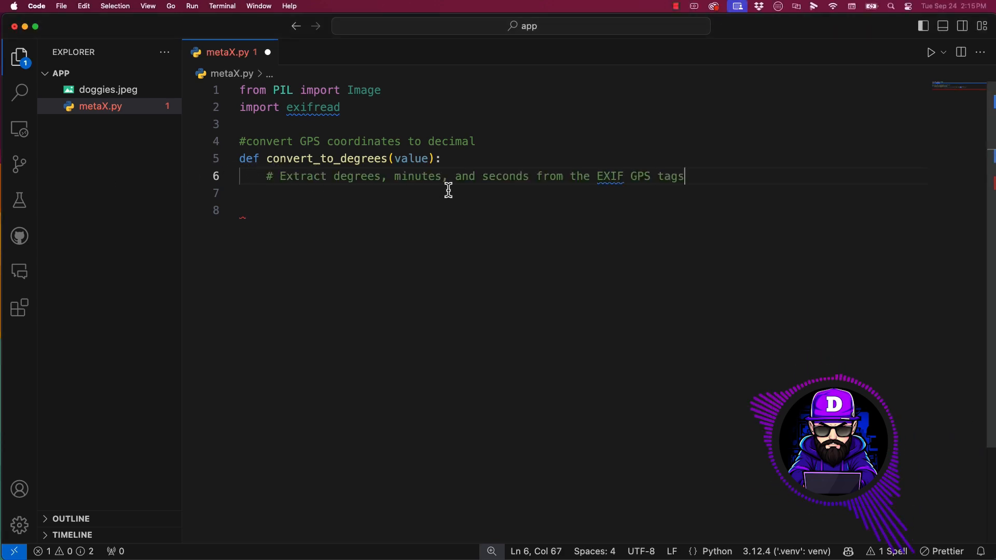
{"action": "key", "text": "Return"}
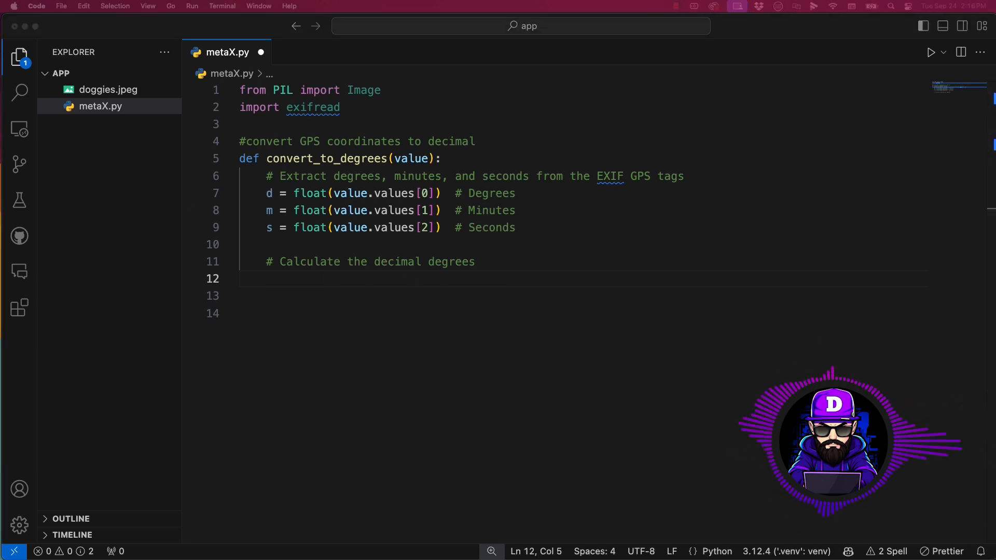
{"action": "mouse_move", "coordinate": [478, 306]}
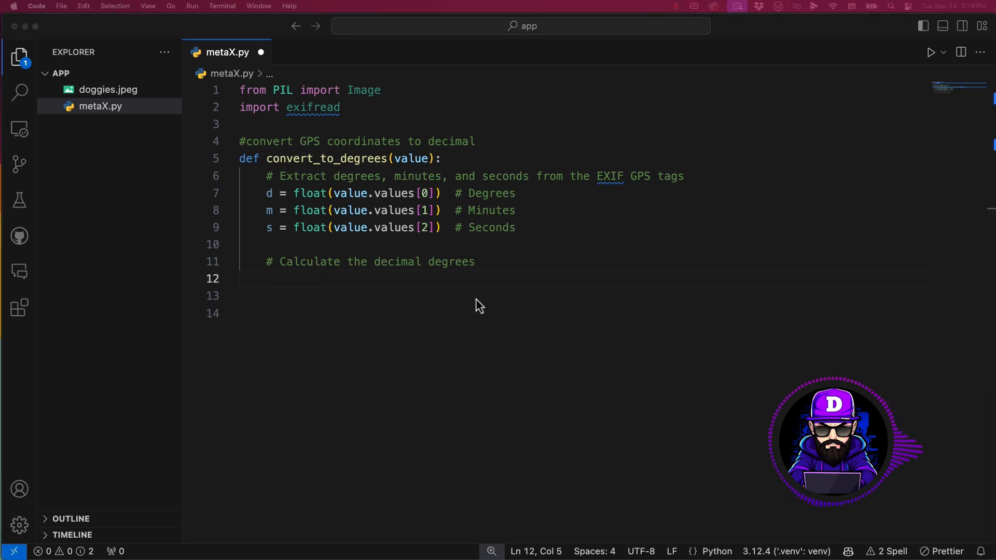
{"action": "type", "text": "return d + (m / 60.0) + (s / 3600.0)"}
{"action": "left_click", "coordinate": [579, 313]}
{"action": "type", "text": "# basic func"}
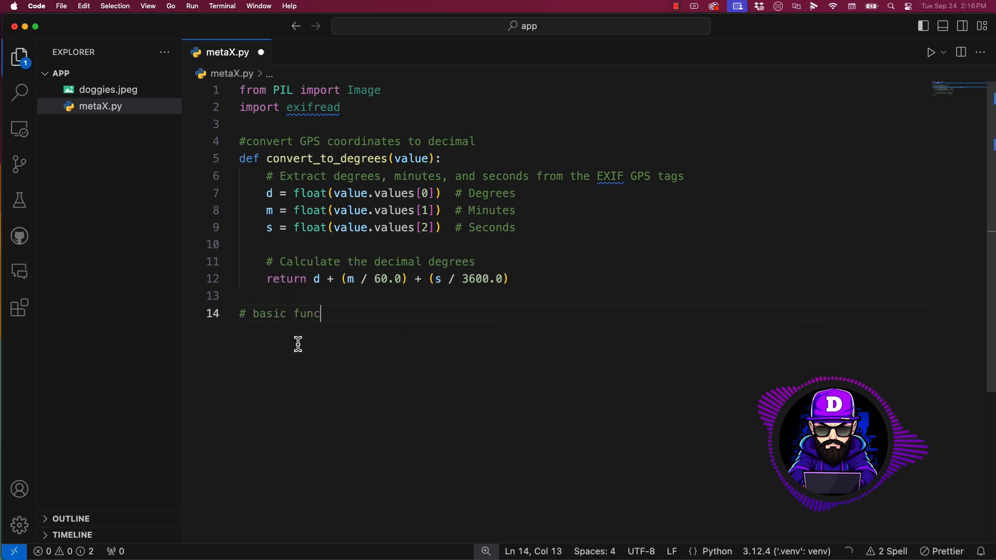
- Write get_basic_metadata using Image.open to print the Basic Image Information header
{"action": "type", "text": "tion to extract metadata from an image"}
{"action": "type", "text": "#open image using pillo"}
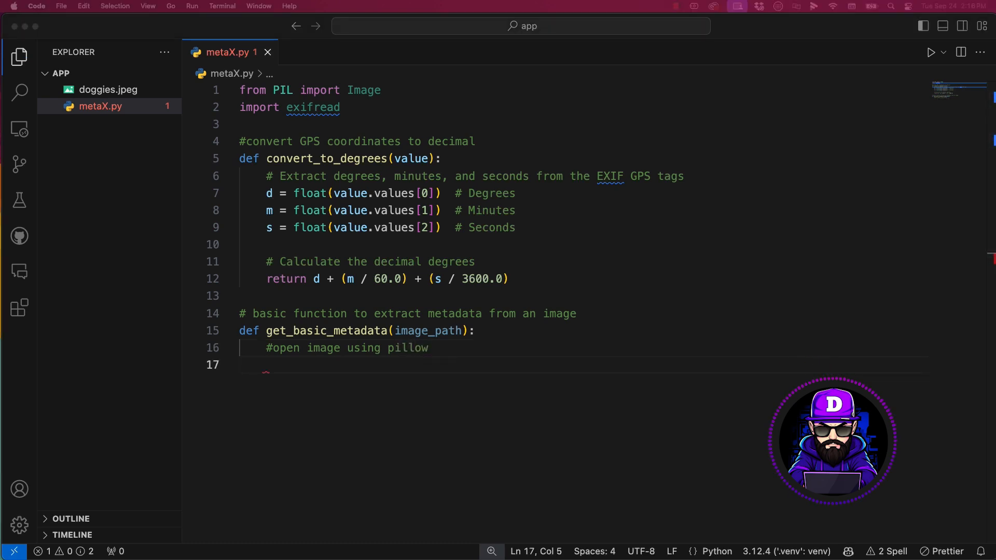
{"action": "type", "text": "with Image.open(image_path) as img:"}
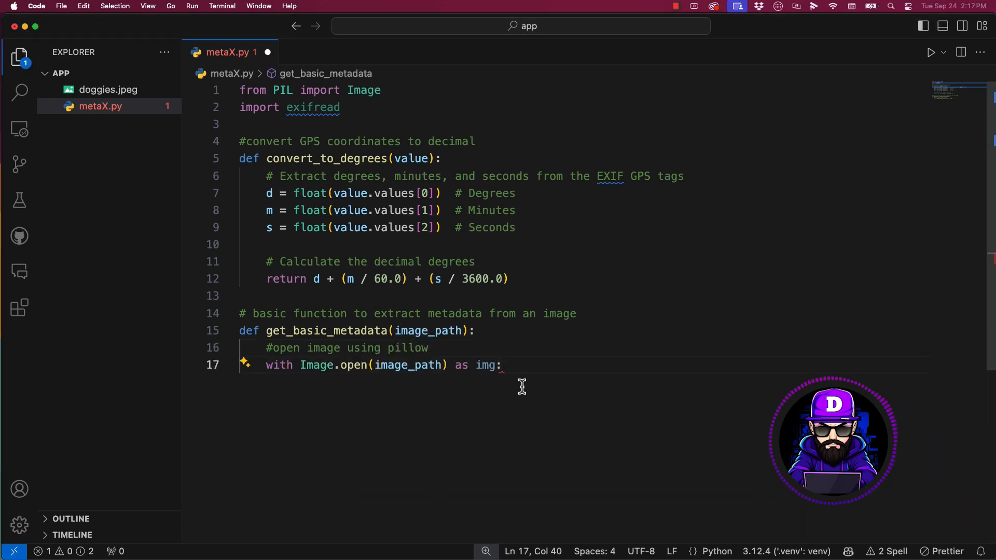
{"action": "key", "text": "Return"}
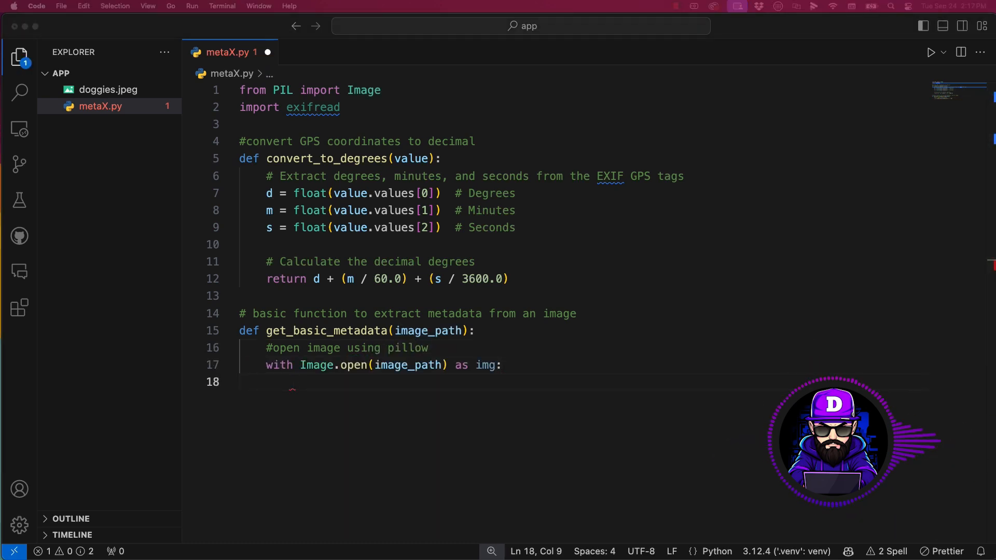
{"action": "type", "text": "print(f\"\\nBasic Image Information]\")"}
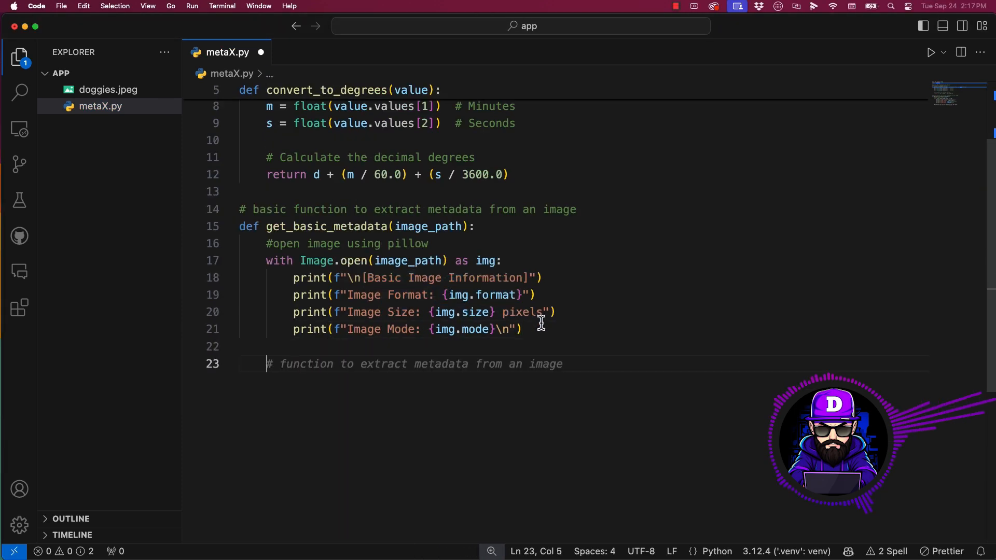
- Write get_exif_metadata calling exifread.process_file and looping through the EXIF keys
{"action": "type", "text": "# function to extract metadata"}
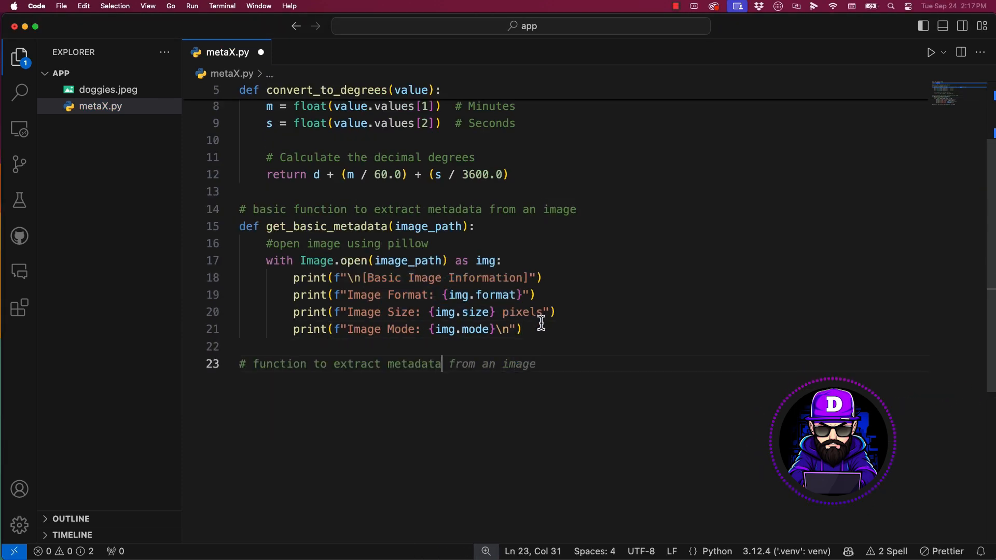
{"action": "type", "text": "EXIF"}
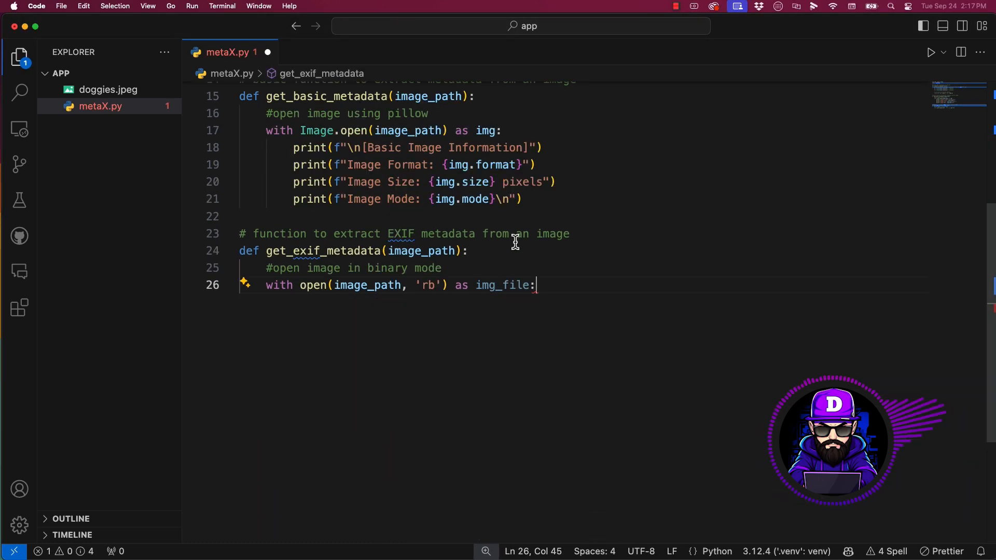
{"action": "type", "text": "tags = exifread.process_file(img_file)"}
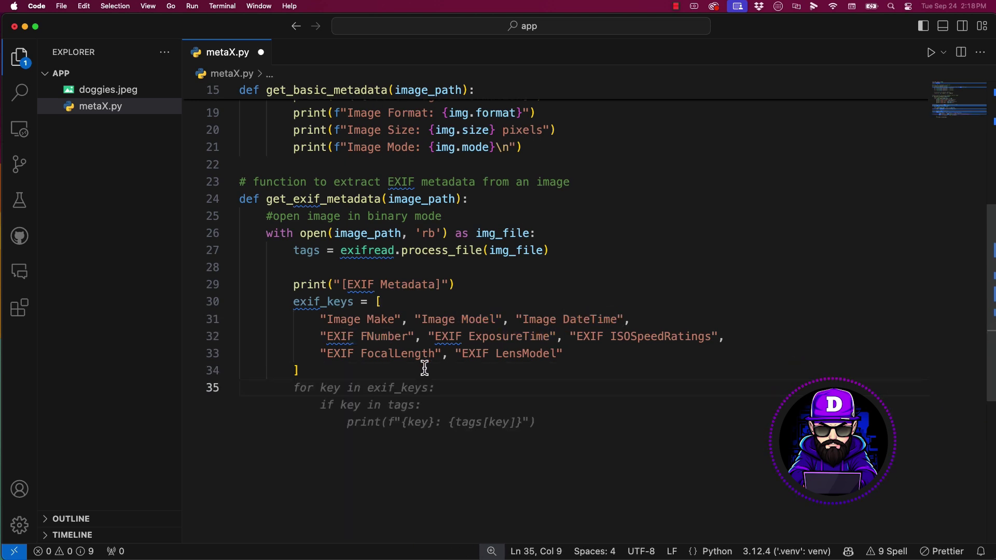
{"action": "type", "text": "# loop through the keys and print the corresponding values"}
{"action": "type", "text": "#check if the GPS information is available and convert to decimal"}
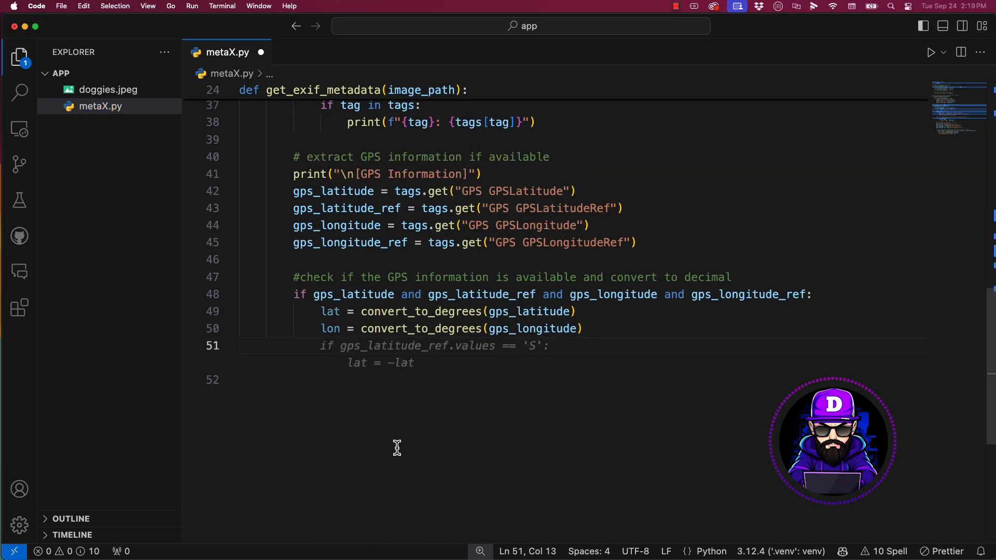
- Add comments for adjusting latitude/longitude by reference and printing GPS coordinates in decimal degrees
{"action": "type", "text": "#adjust the latitude and longitude based on the reference values"}
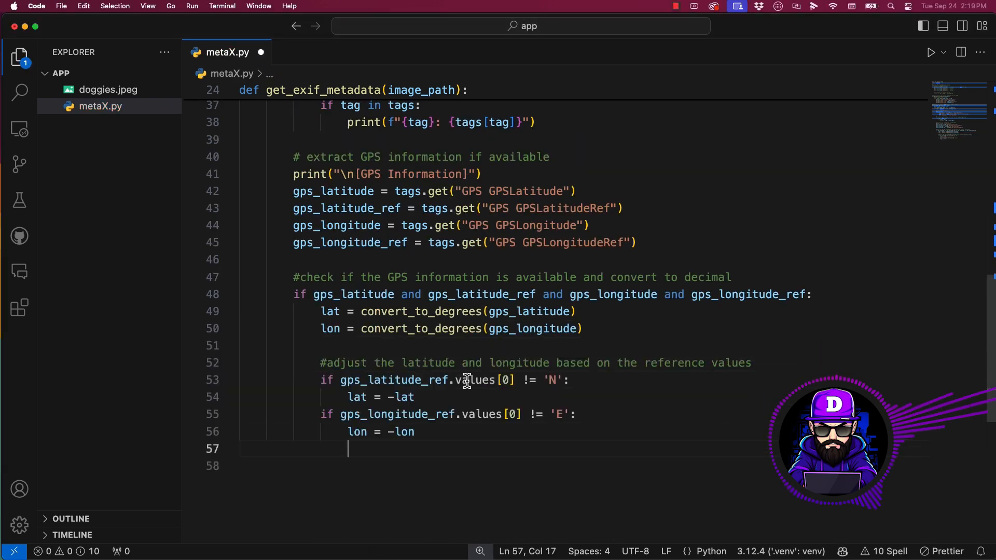
{"action": "type", "text": "#print the GPS coordinates in dde"}
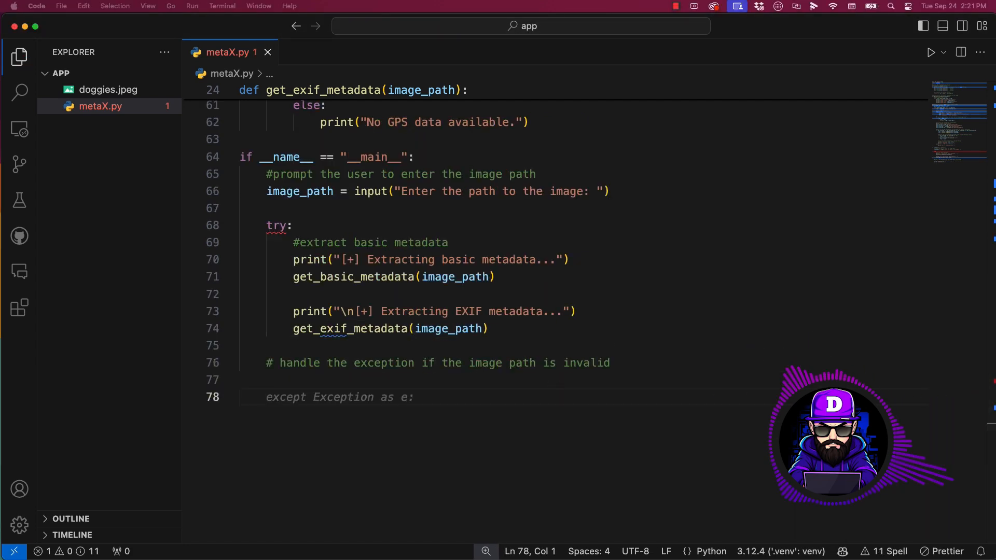
- Add the except FileNotFoundError handler to the main block
{"action": "type", "text": "FileNotFoundError:"}
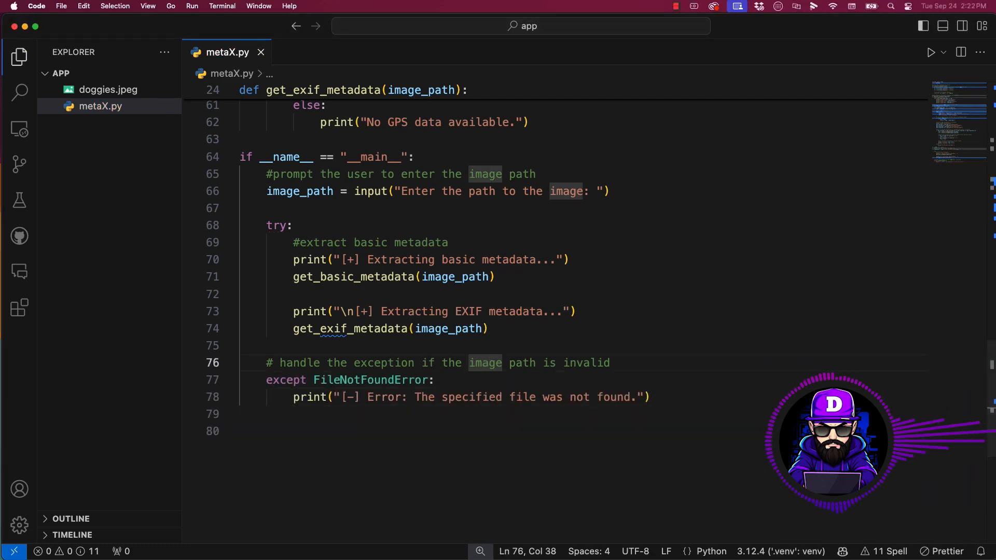
{"action": "scroll", "scroll_direction": "up", "scroll_amount": 3}
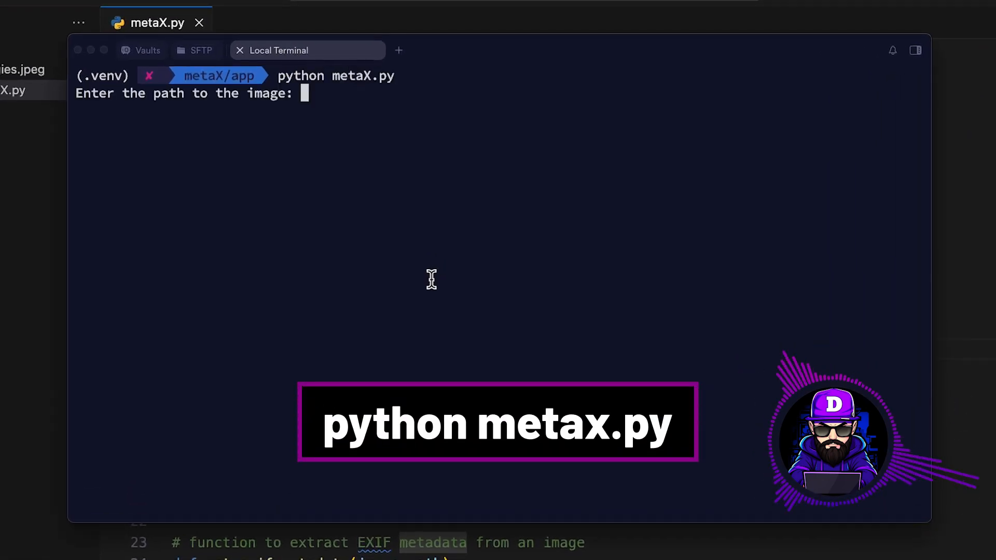
- Run metaX.py on doggies.jpeg and highlight the printed longitude value
{"action": "type", "text": "doggies."}
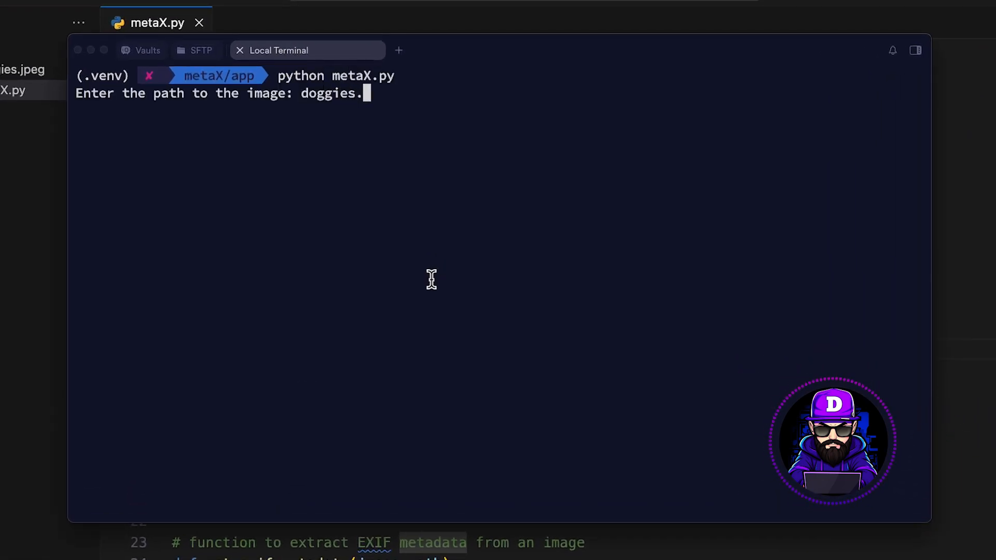
{"action": "key", "text": "Return"}
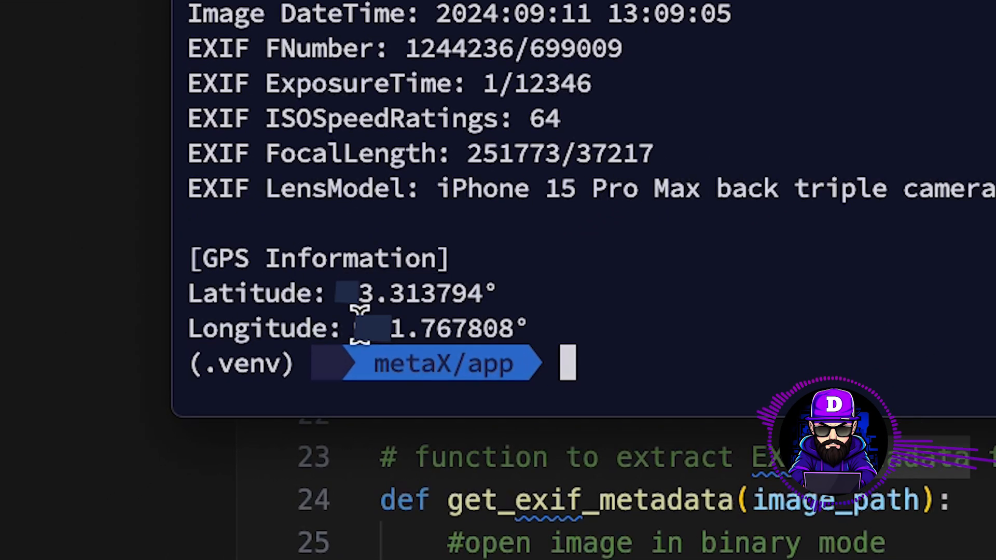
{"action": "double_click", "coordinate": [445, 329]}
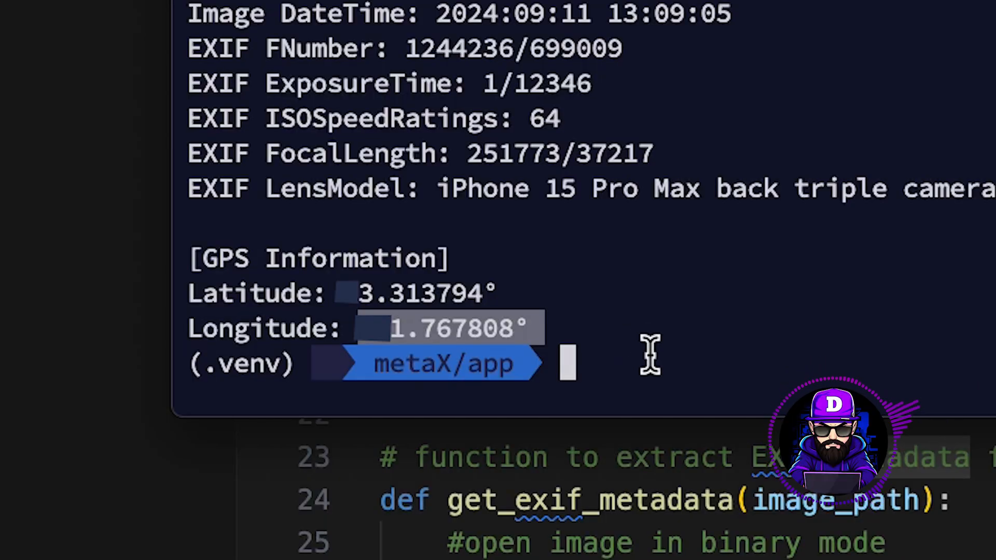